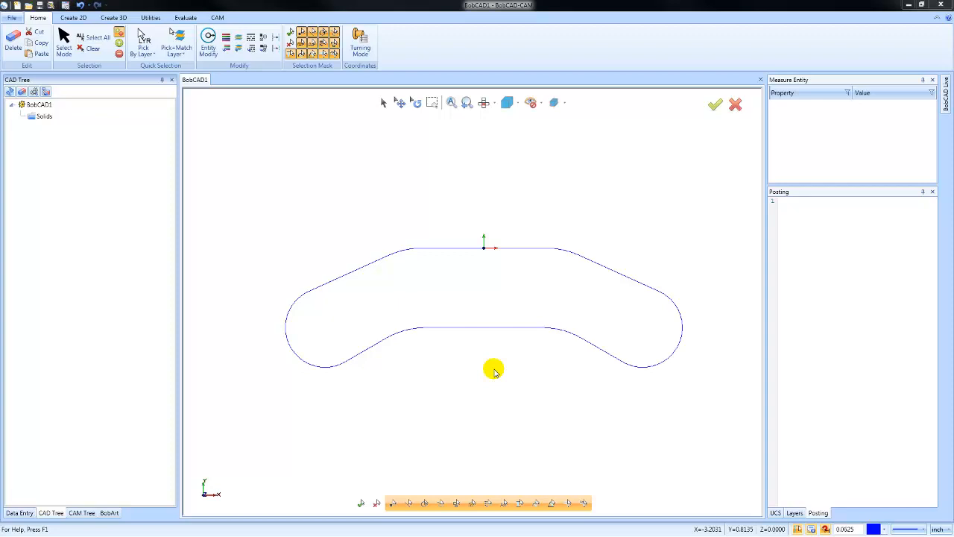
{"action": "mouse_move", "coordinate": [711, 432]}
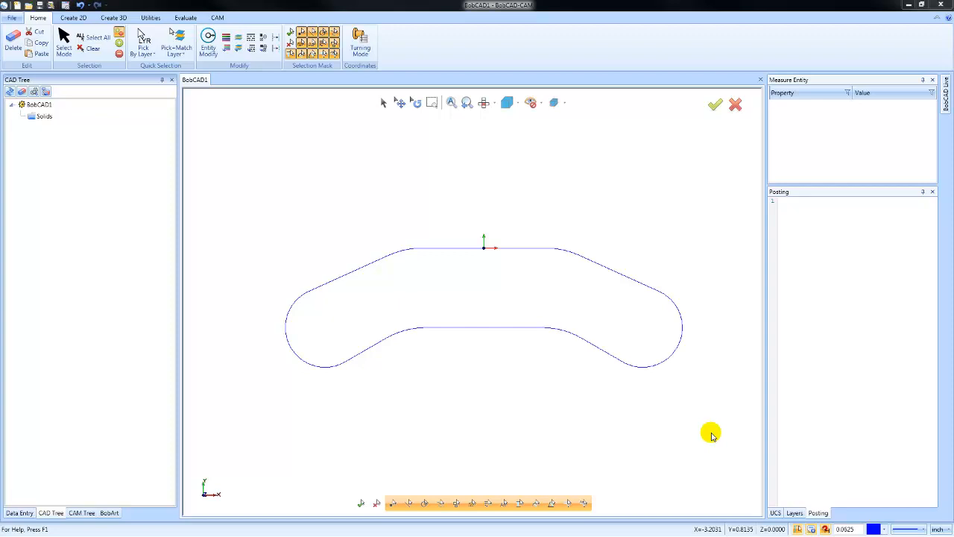
{"action": "mouse_move", "coordinate": [716, 433]}
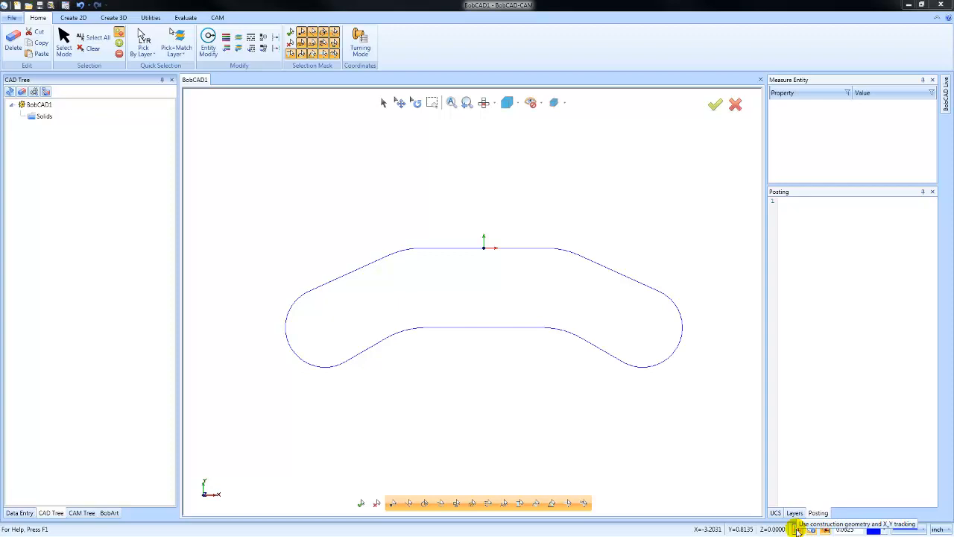
{"action": "mouse_move", "coordinate": [668, 412]}
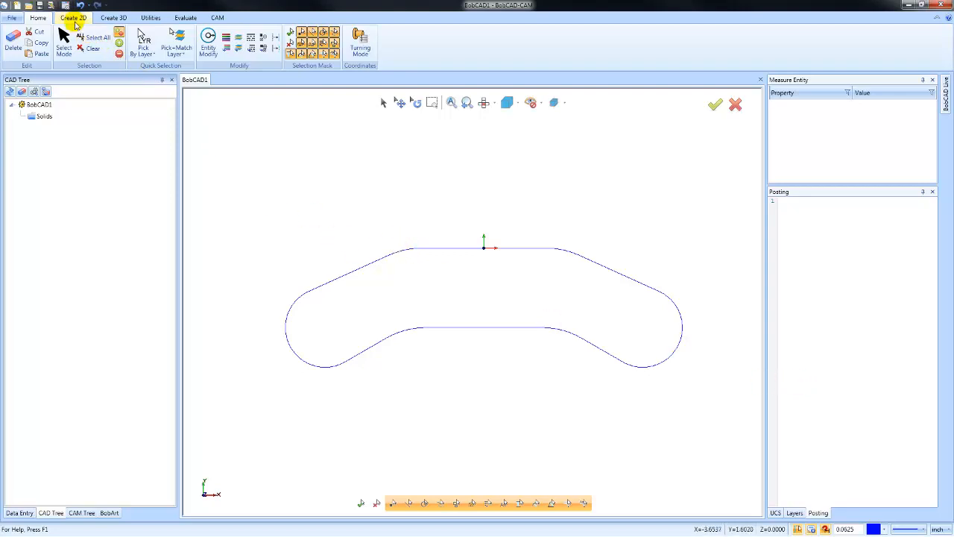
Start the Point command from the Create 2D tools and hover edges to preview tracking guides
{"action": "left_click", "coordinate": [73, 18]}
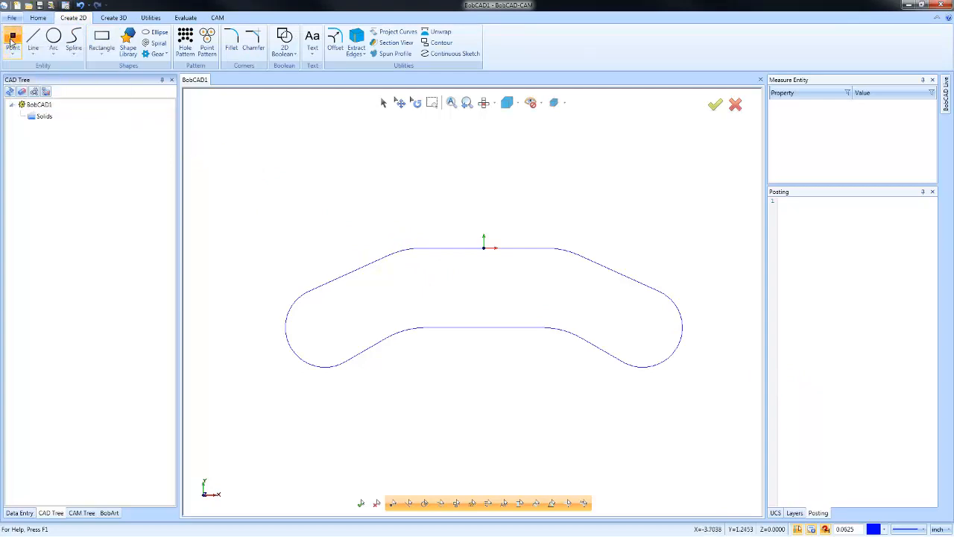
{"action": "left_click", "coordinate": [12, 41]}
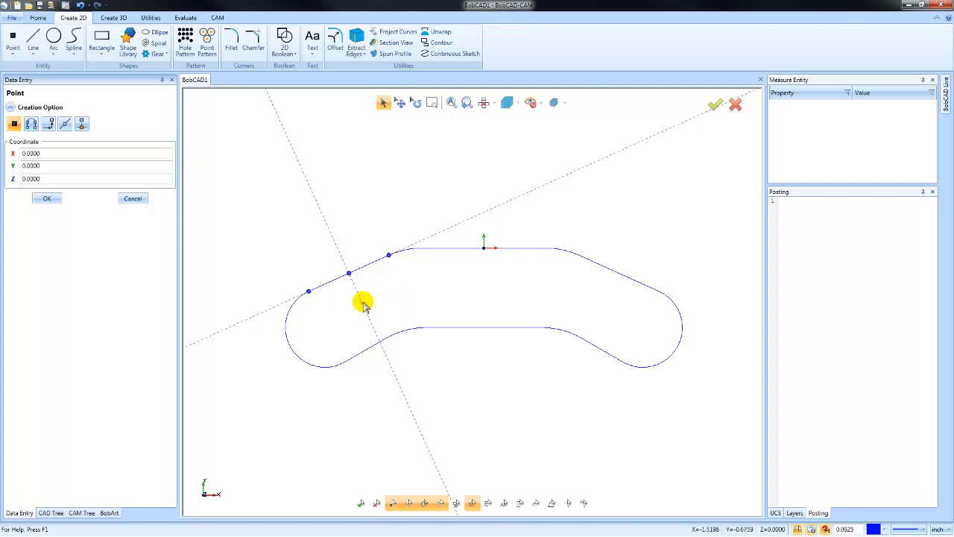
{"action": "mouse_move", "coordinate": [367, 307]}
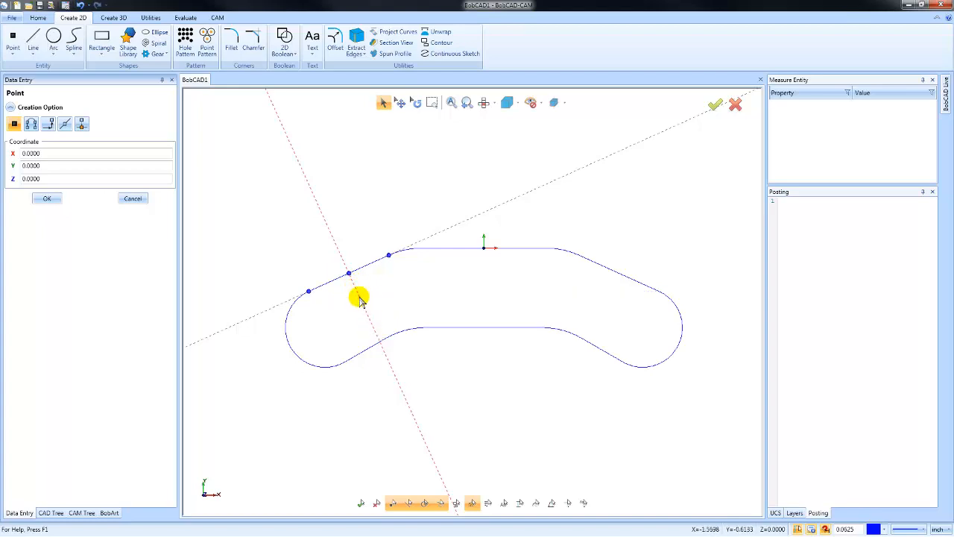
{"action": "mouse_move", "coordinate": [245, 324]}
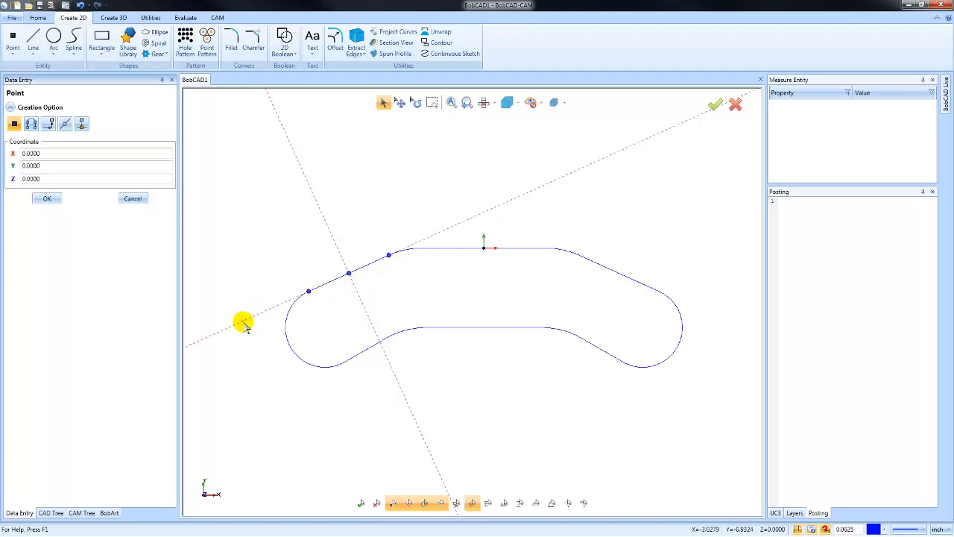
{"action": "mouse_move", "coordinate": [248, 320]}
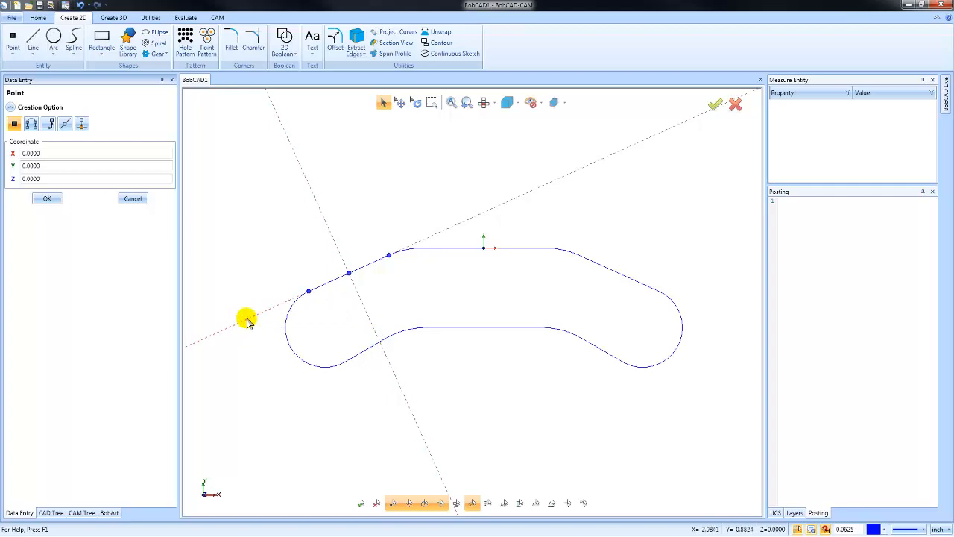
{"action": "mouse_move", "coordinate": [248, 364]}
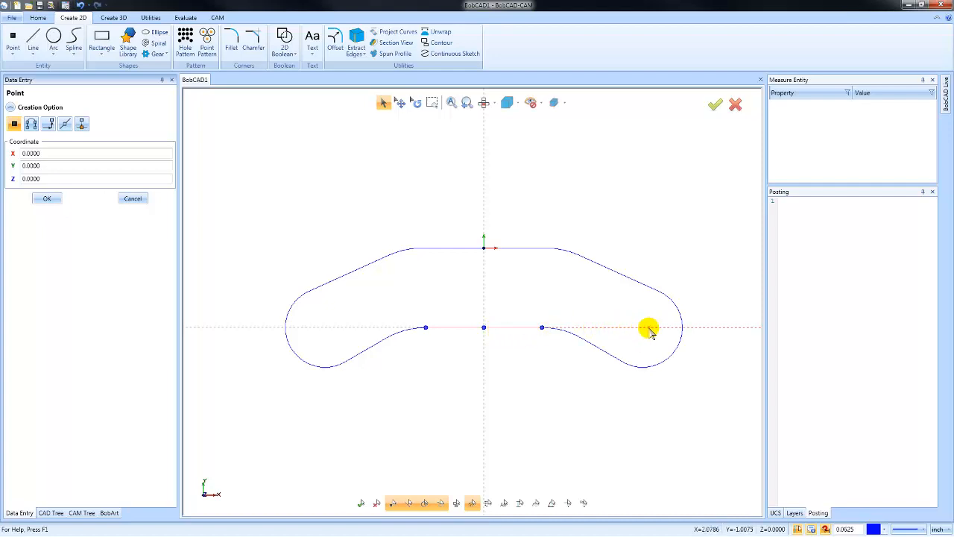
{"action": "mouse_move", "coordinate": [656, 329]}
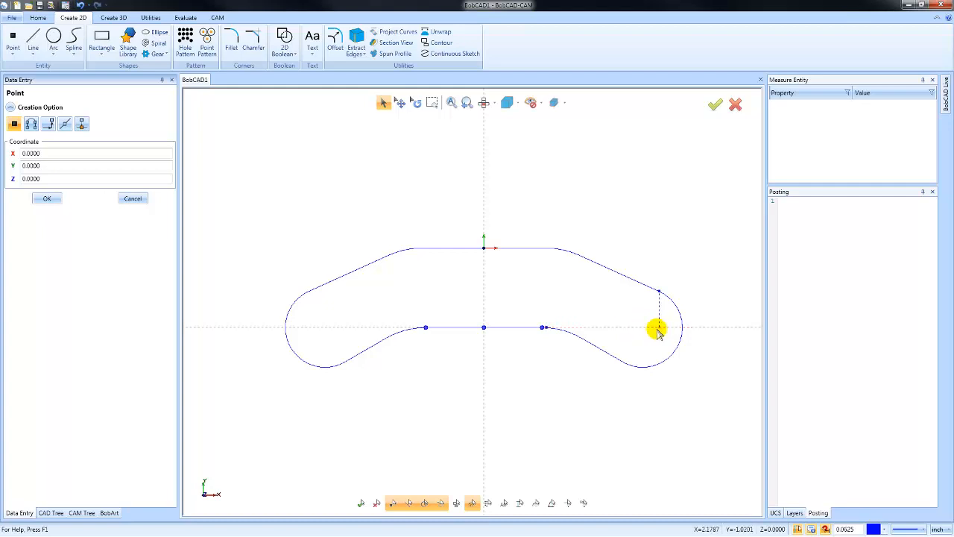
{"action": "mouse_move", "coordinate": [623, 330]}
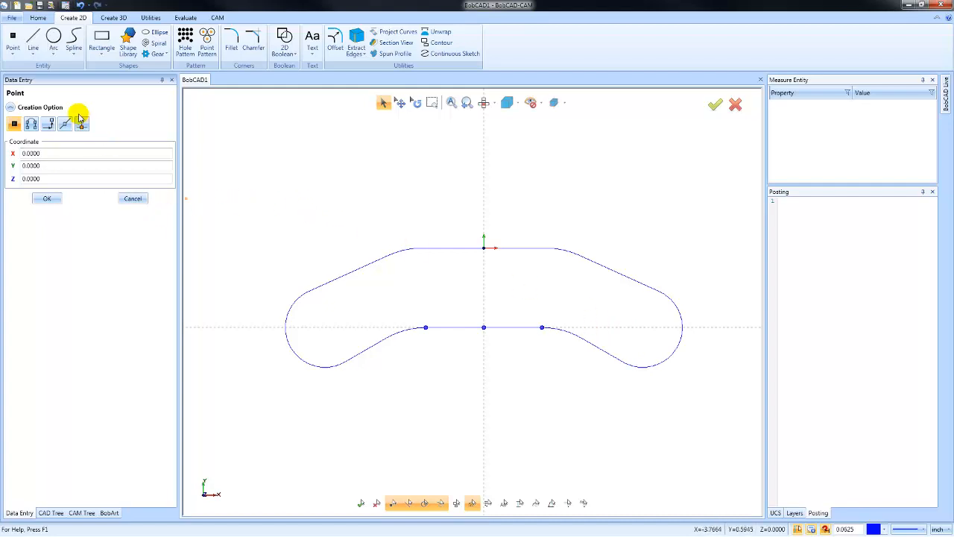
Draw Line Continuous segments perpendicular to each angled top edge, spanning the slot at both ends
{"action": "left_click", "coordinate": [33, 42]}
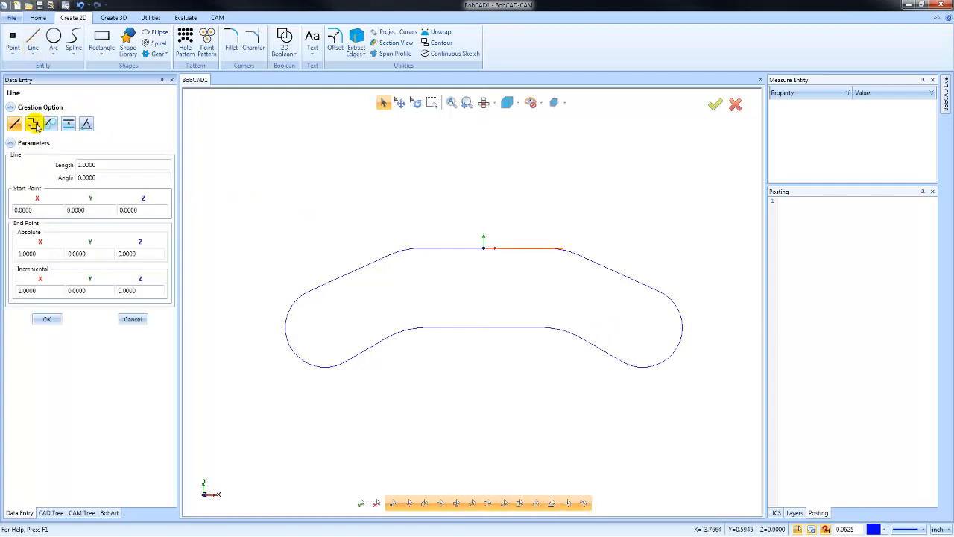
{"action": "left_click", "coordinate": [33, 124]}
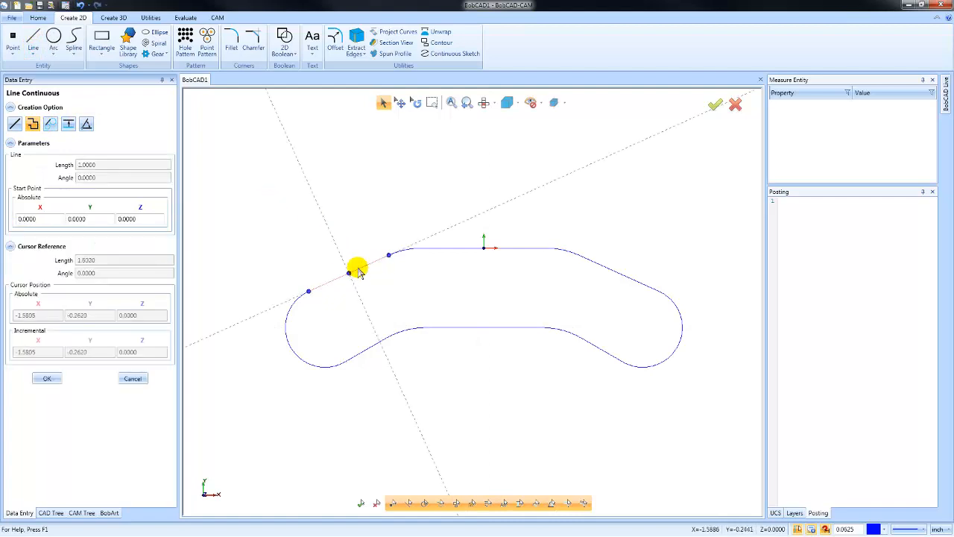
{"action": "mouse_move", "coordinate": [351, 274]}
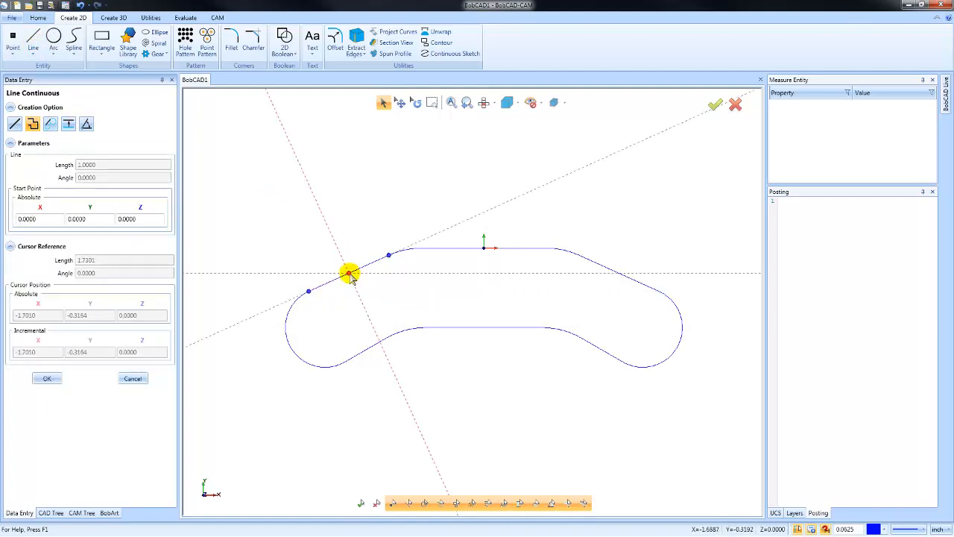
{"action": "left_click", "coordinate": [351, 271]}
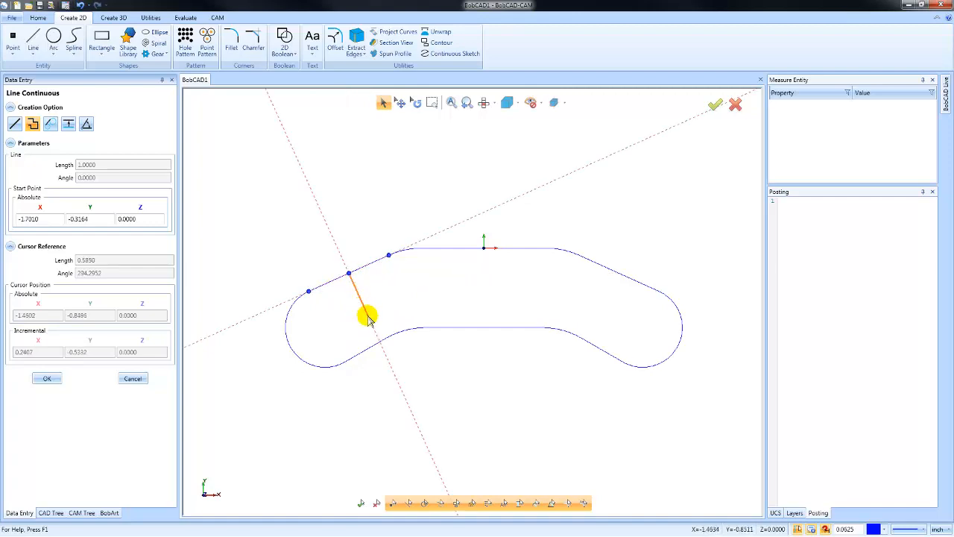
{"action": "mouse_move", "coordinate": [384, 343]}
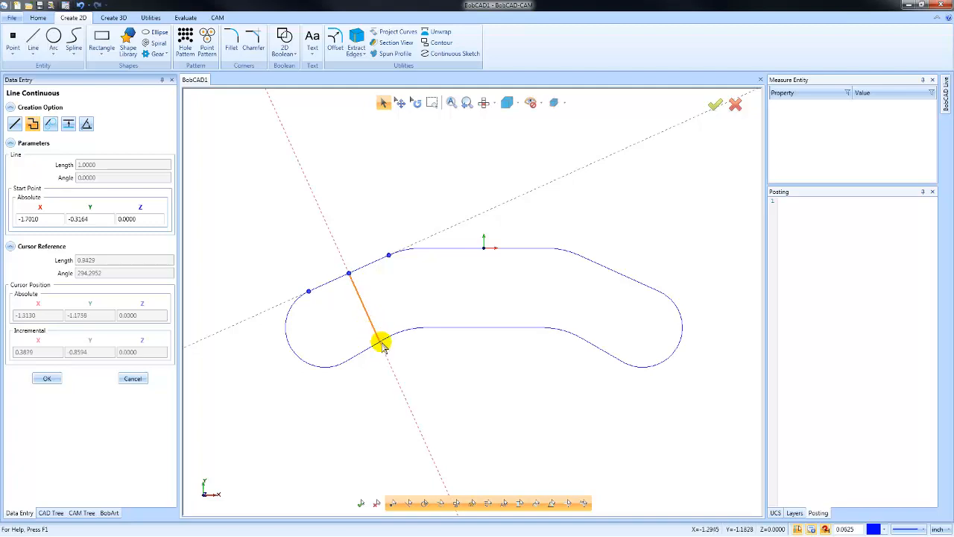
{"action": "left_click", "coordinate": [384, 346]}
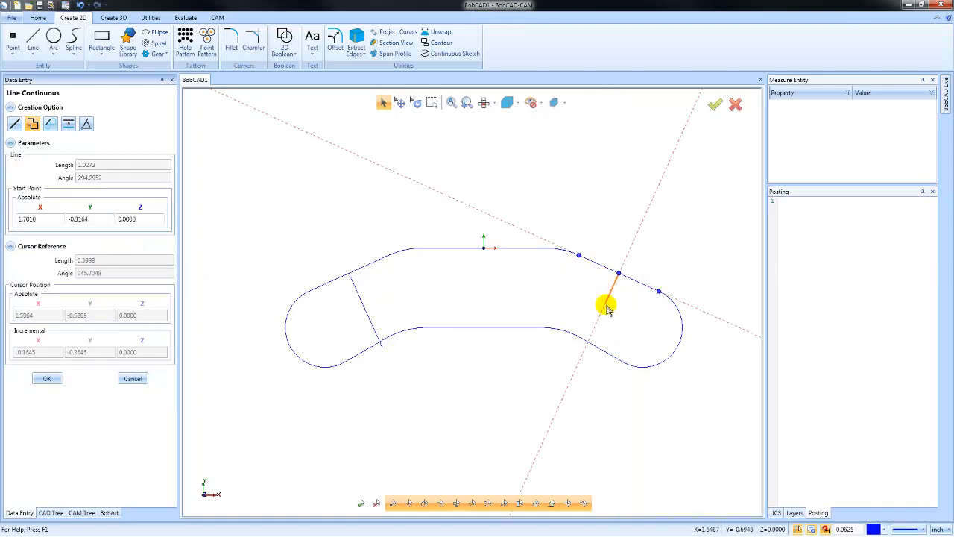
{"action": "mouse_move", "coordinate": [602, 316]}
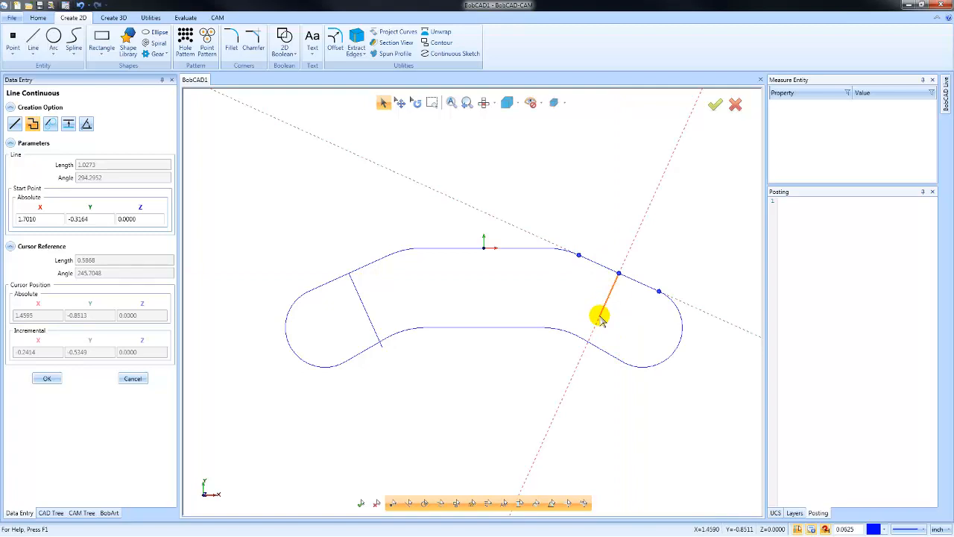
{"action": "left_click", "coordinate": [68, 124]}
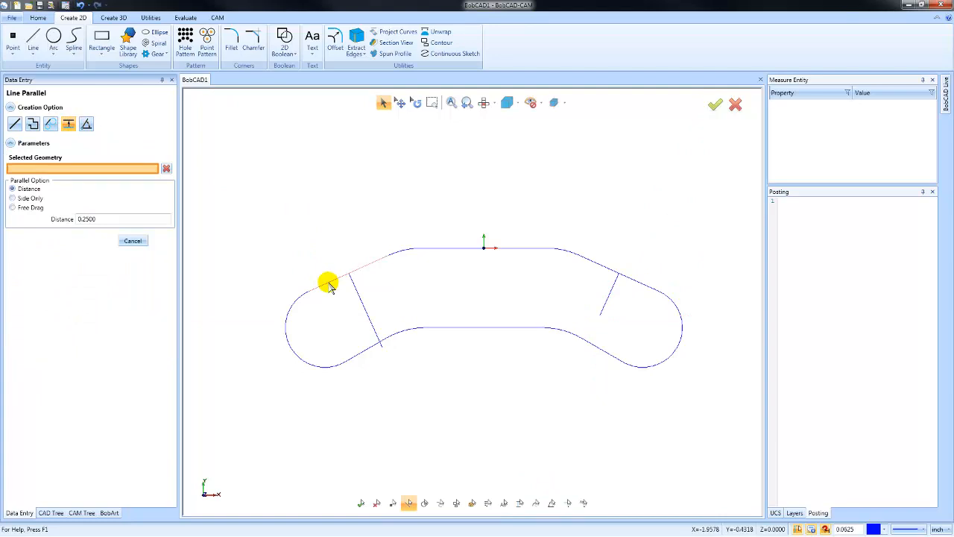
Place Line Parallel offsets at 0.25 inside the upper-left and upper-right angled edges
{"action": "left_click", "coordinate": [334, 287]}
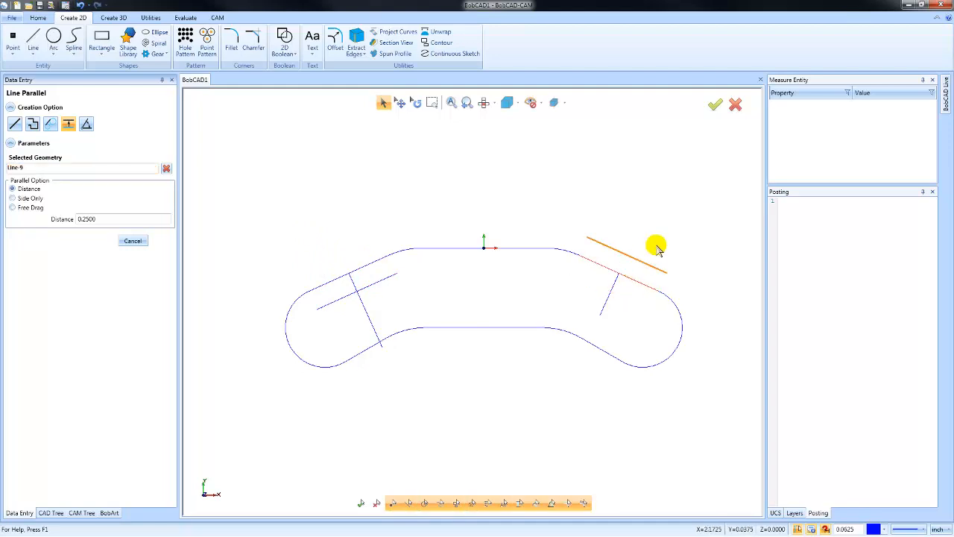
{"action": "left_click", "coordinate": [33, 124]}
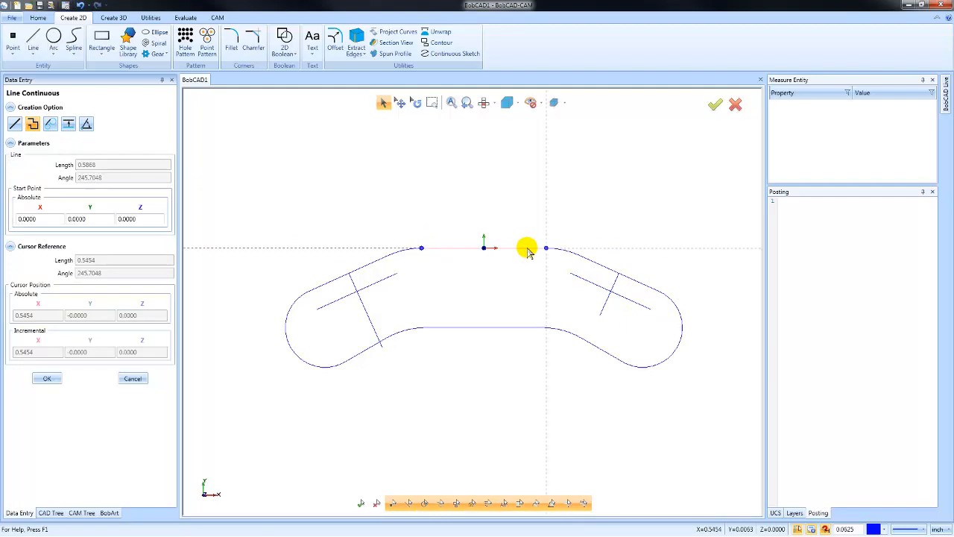
{"action": "mouse_move", "coordinate": [545, 249]}
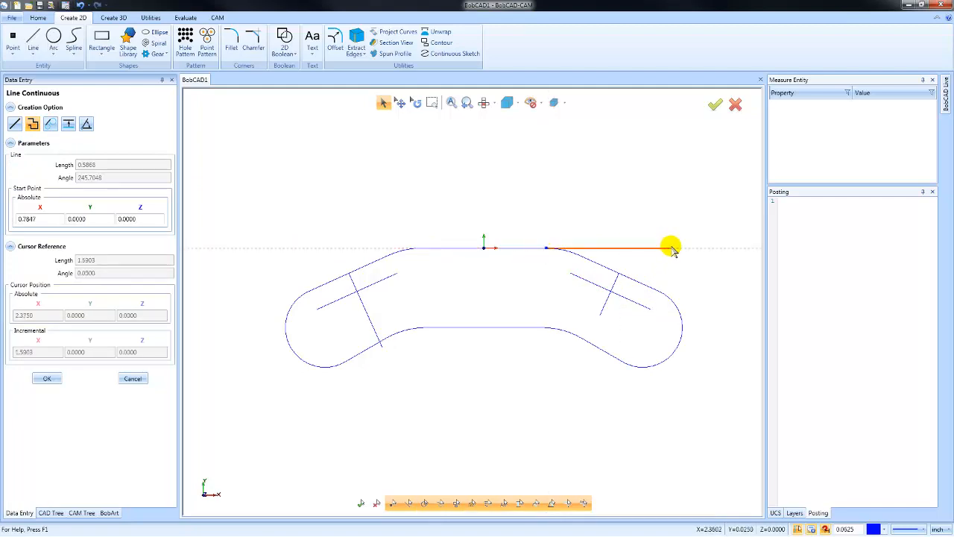
{"action": "mouse_move", "coordinate": [642, 280]}
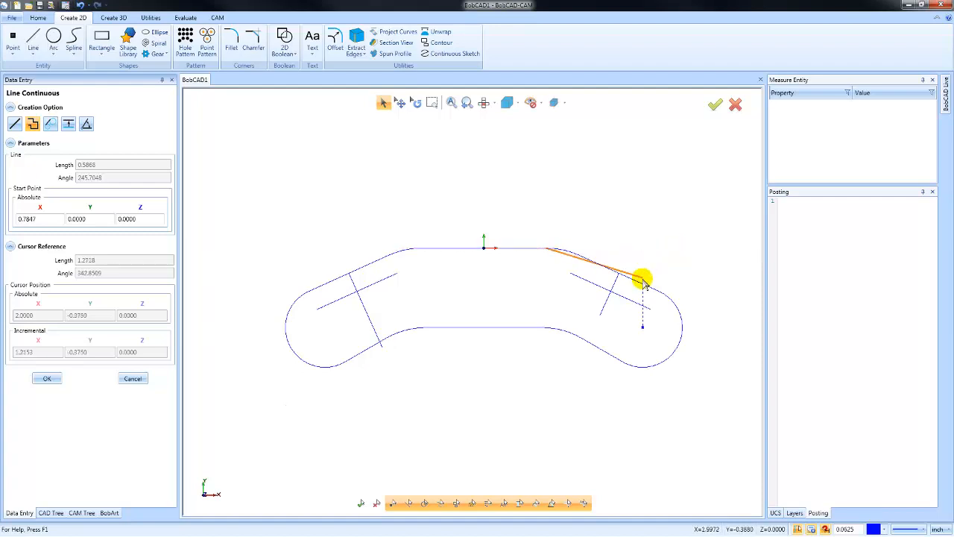
{"action": "mouse_move", "coordinate": [642, 286]}
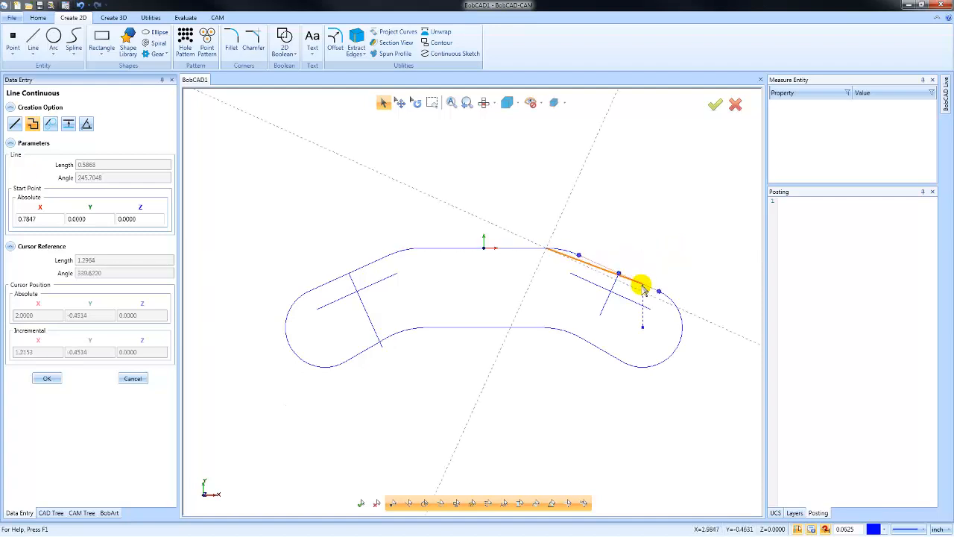
{"action": "mouse_move", "coordinate": [653, 295]}
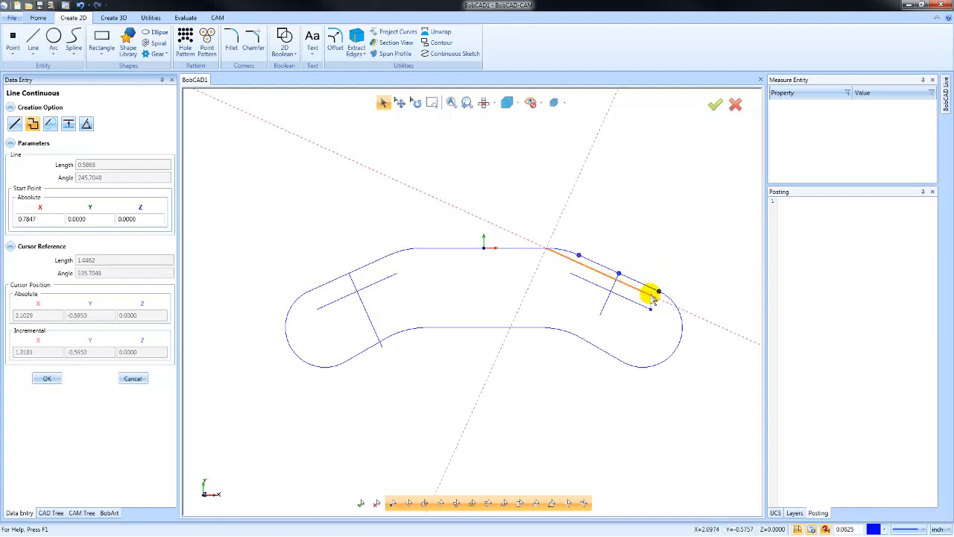
{"action": "mouse_move", "coordinate": [715, 328]}
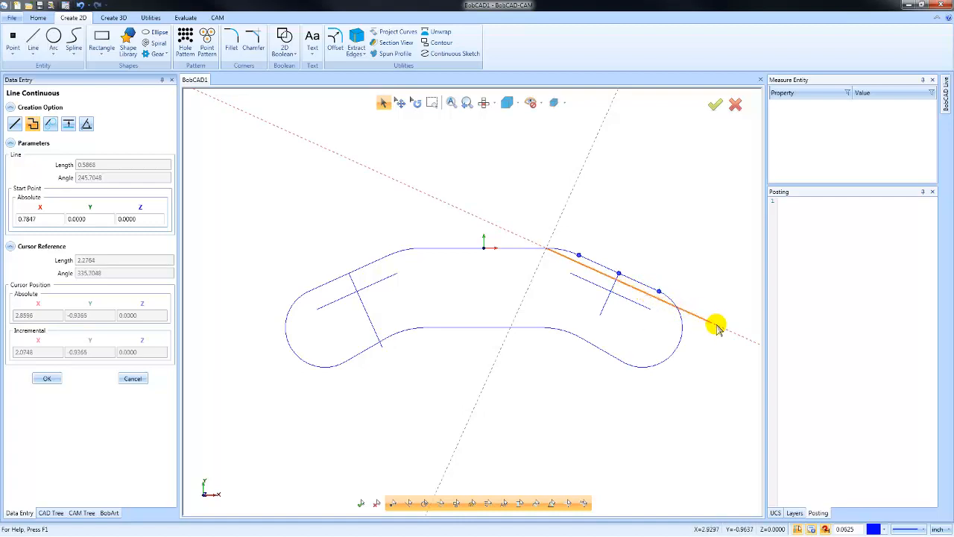
{"action": "mouse_move", "coordinate": [642, 292]}
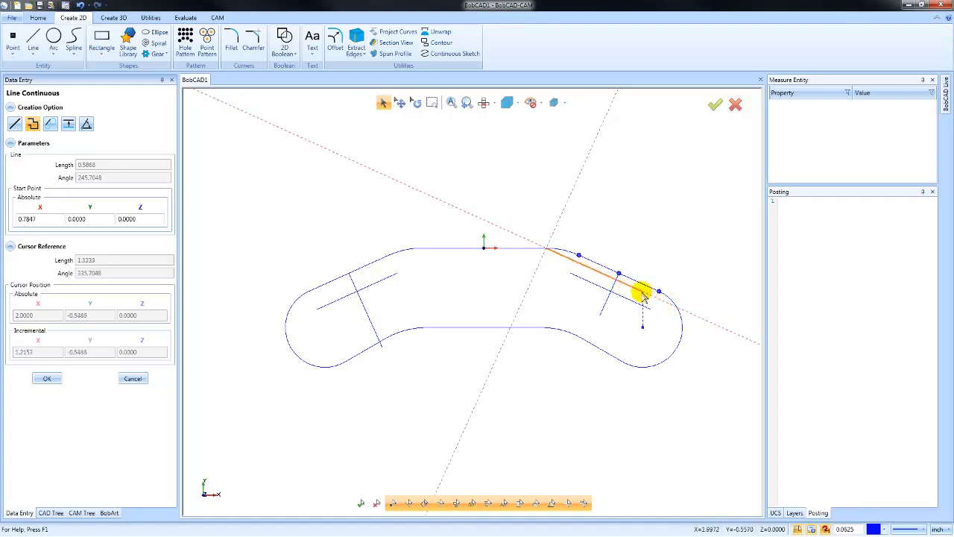
{"action": "mouse_move", "coordinate": [612, 206]}
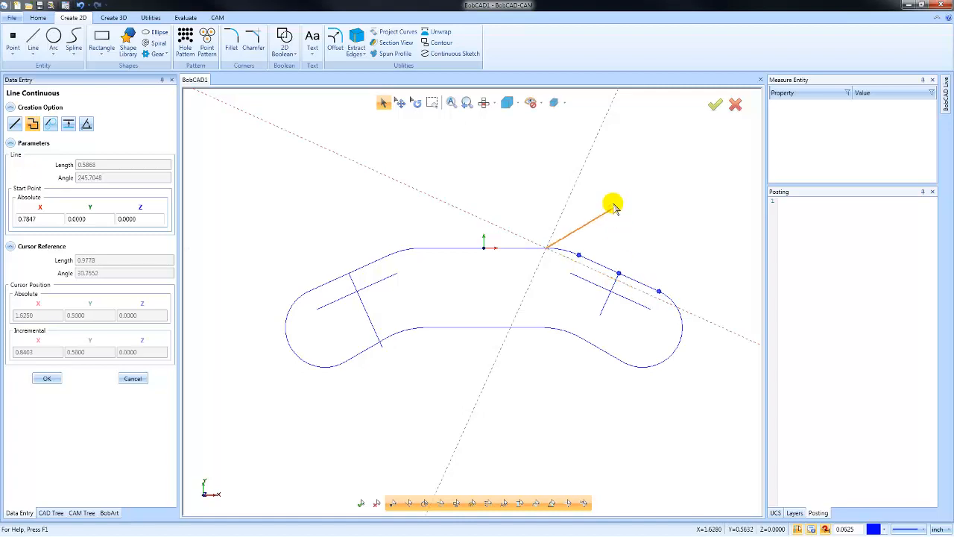